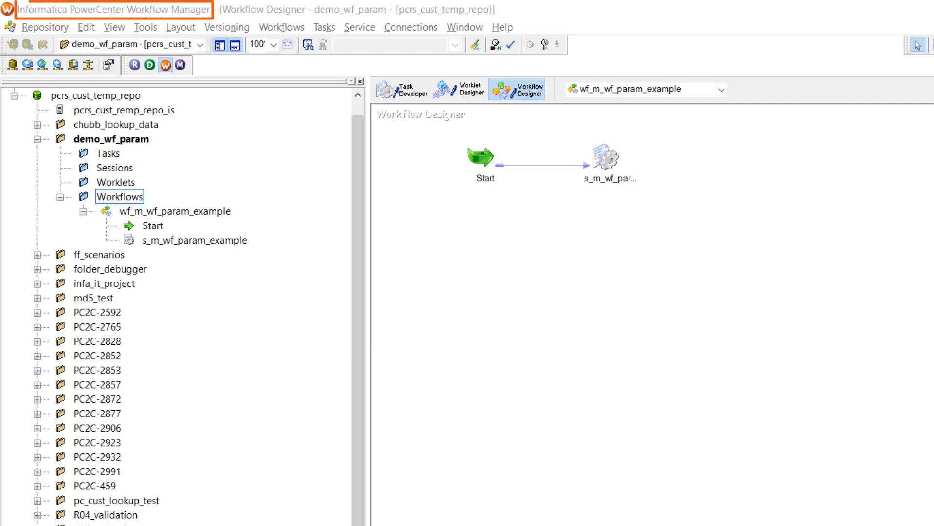
- Bring up the Workflows menu commands for wf_m_wf_param_example
left_click(119, 196)
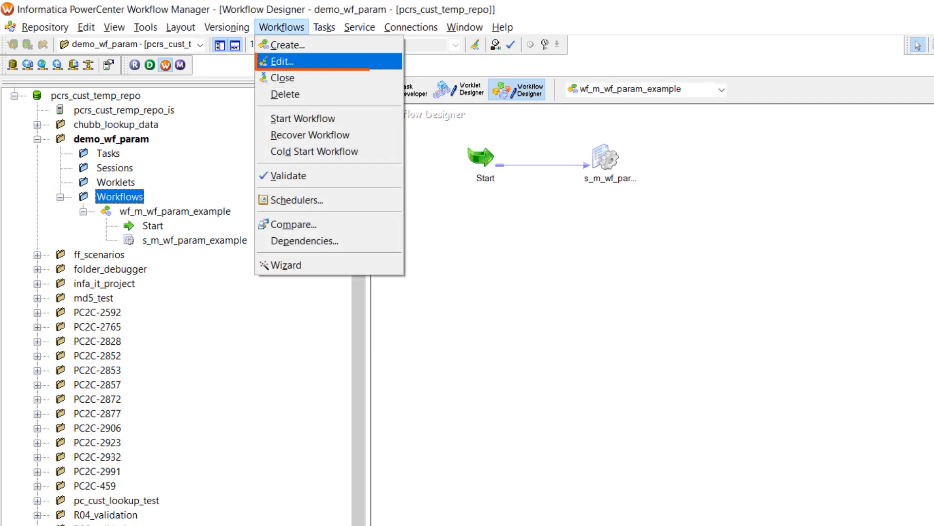
- Enable HA recovery and automatic recovery of terminated tasks with 5 maximum attempts, and save
left_click(283, 61)
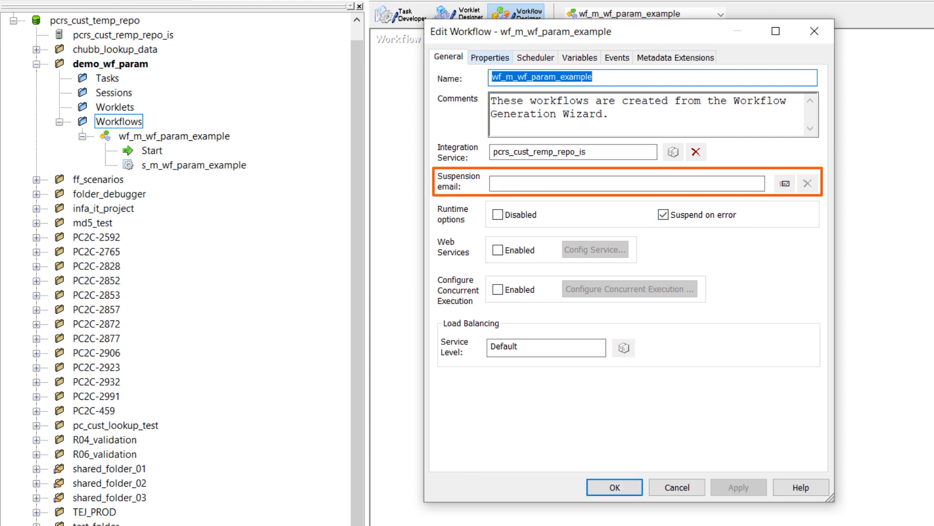
left_click(490, 57)
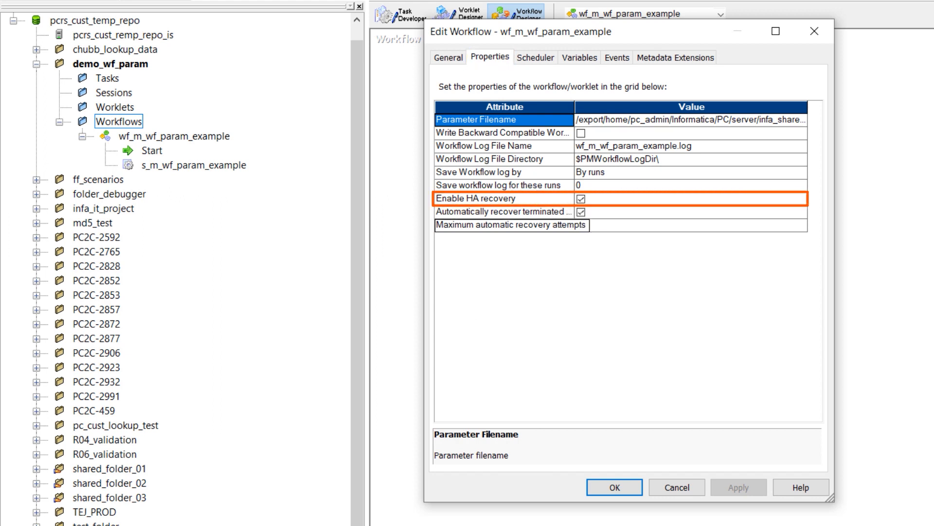
type("5")
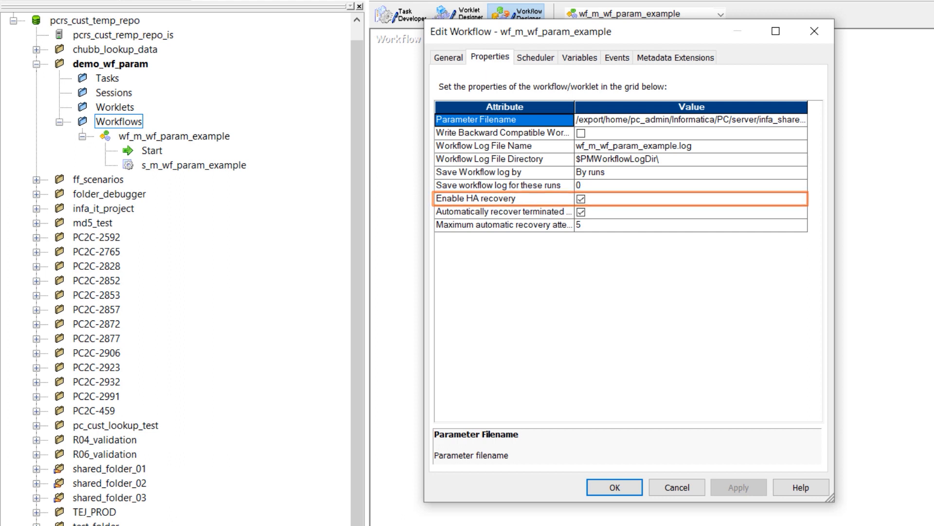
left_click(500, 211)
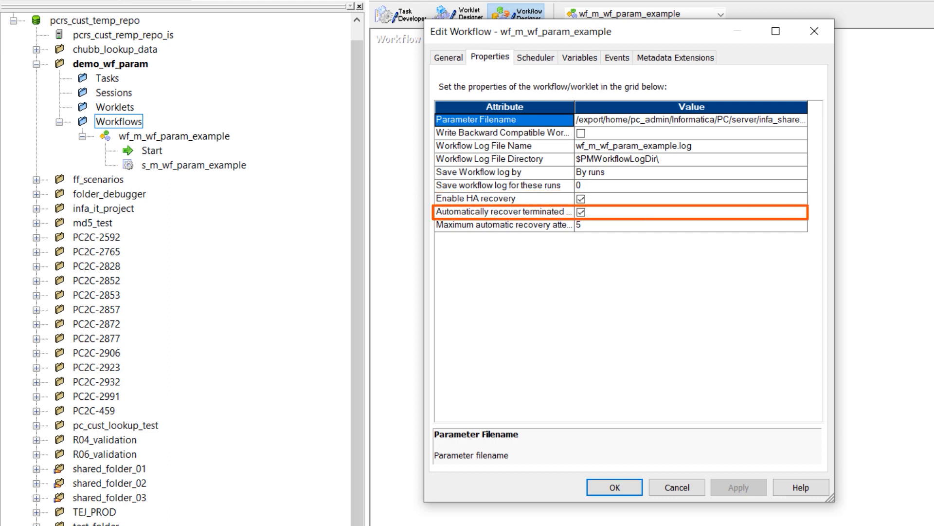
left_click(503, 225)
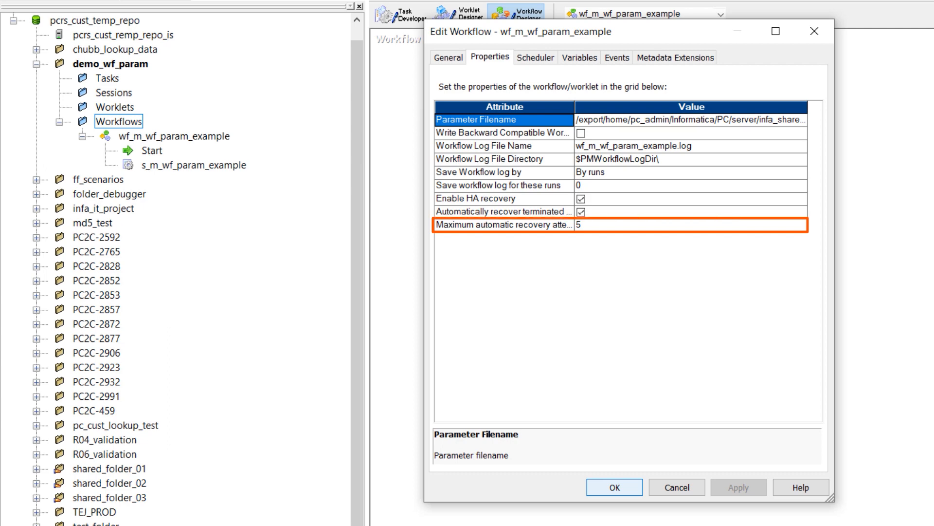
left_click(614, 487)
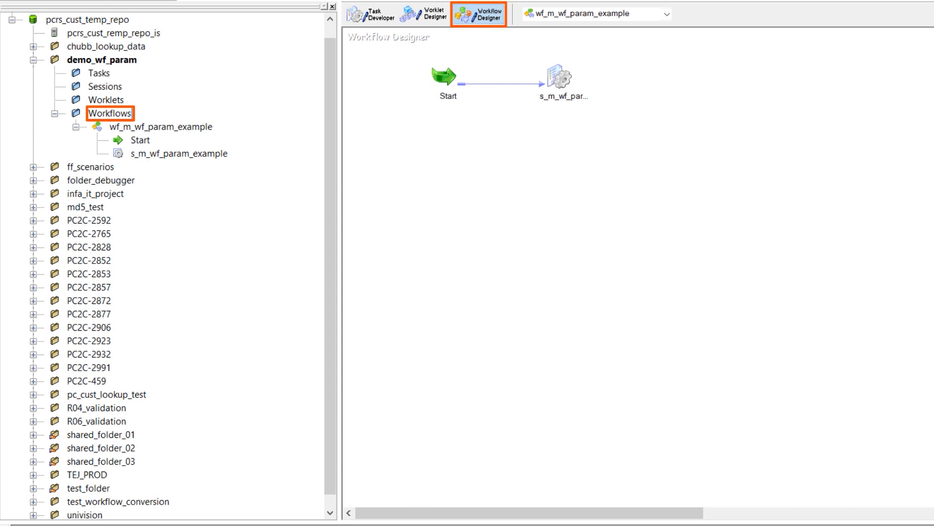
- Set session s_m_wf_param_example's Recovery Strategy to Restart task
left_click(561, 79)
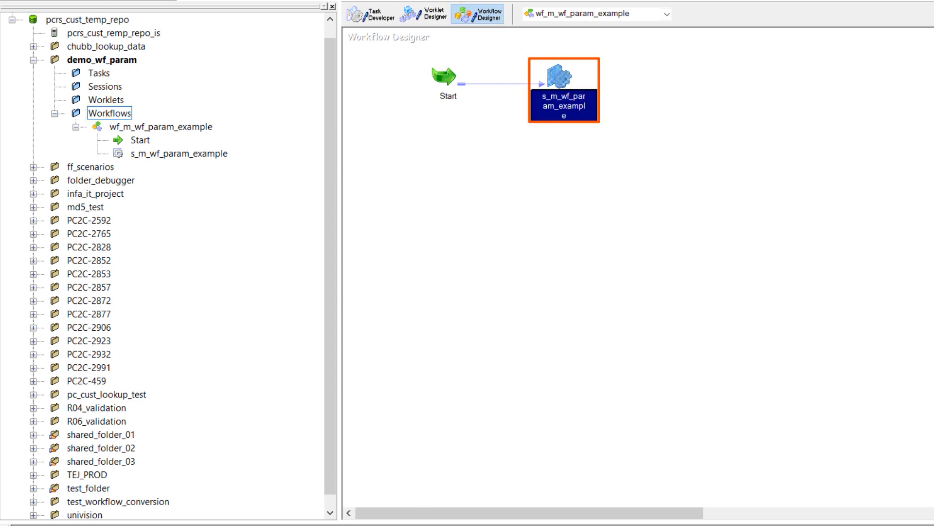
double_click(561, 89)
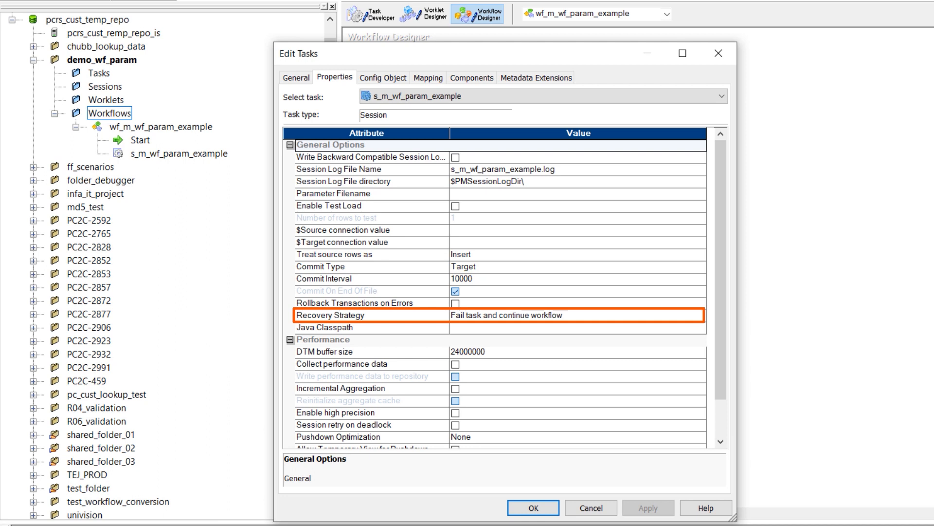
left_click(699, 314)
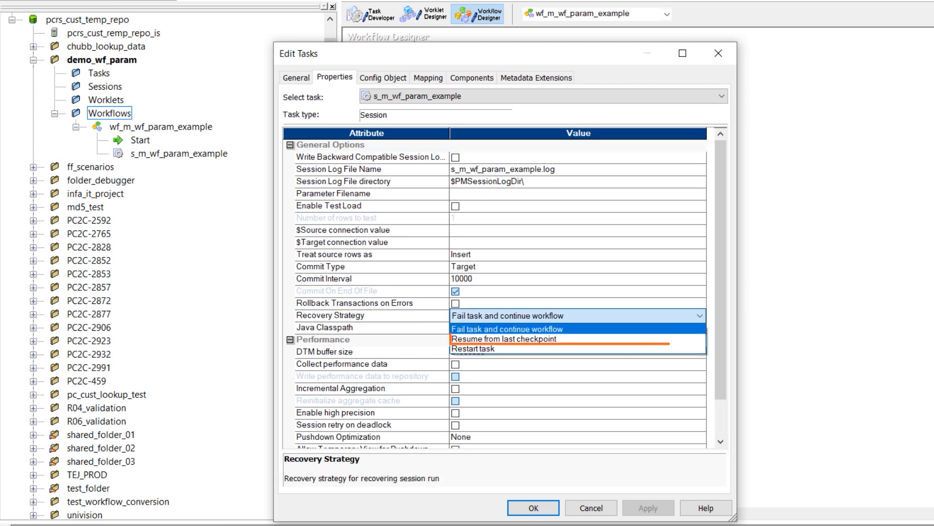
mouse_move(503, 338)
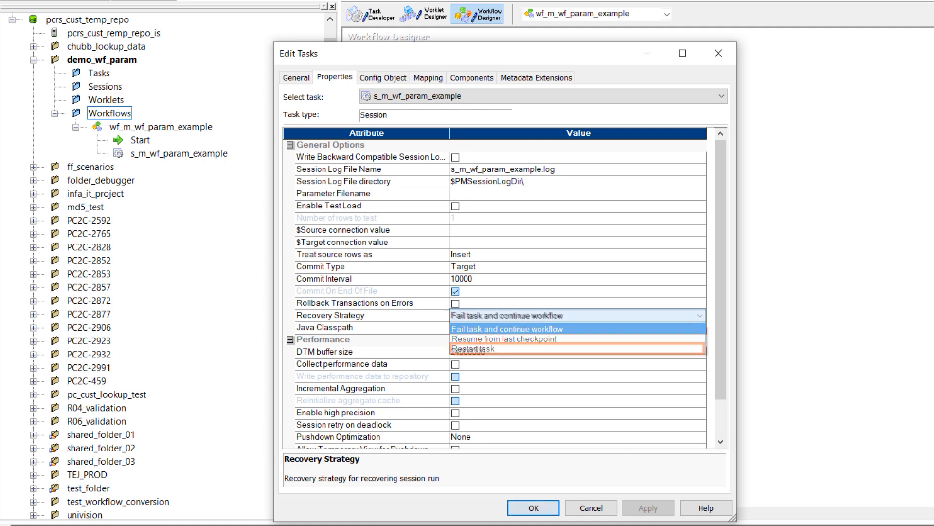
left_click(532, 508)
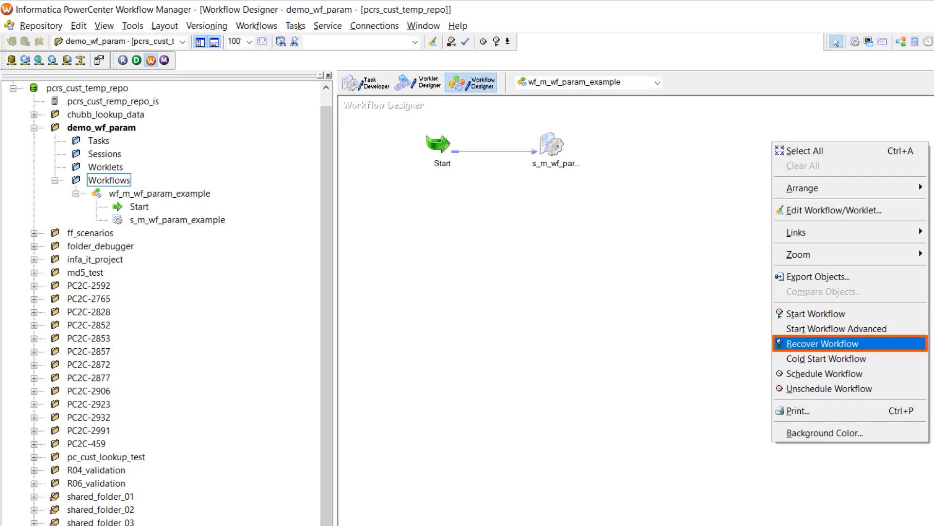
mouse_move(825, 343)
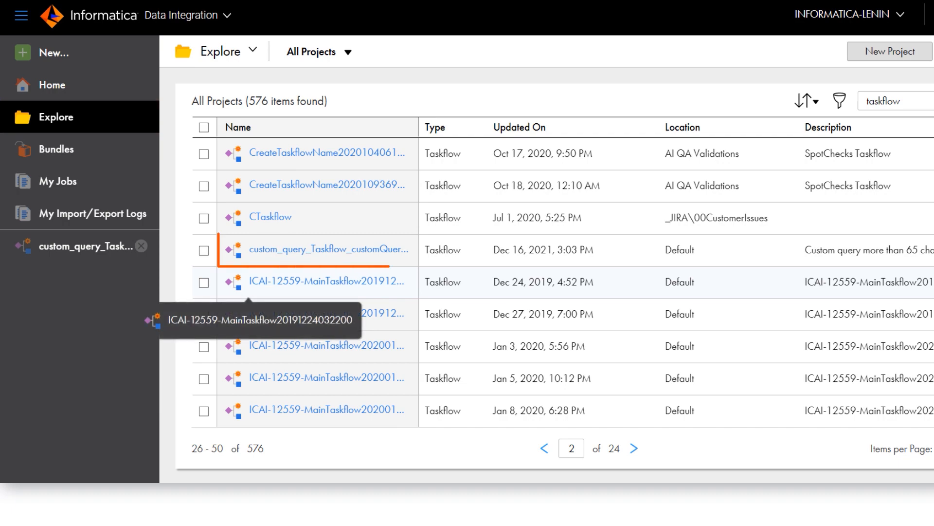
mouse_move(325, 251)
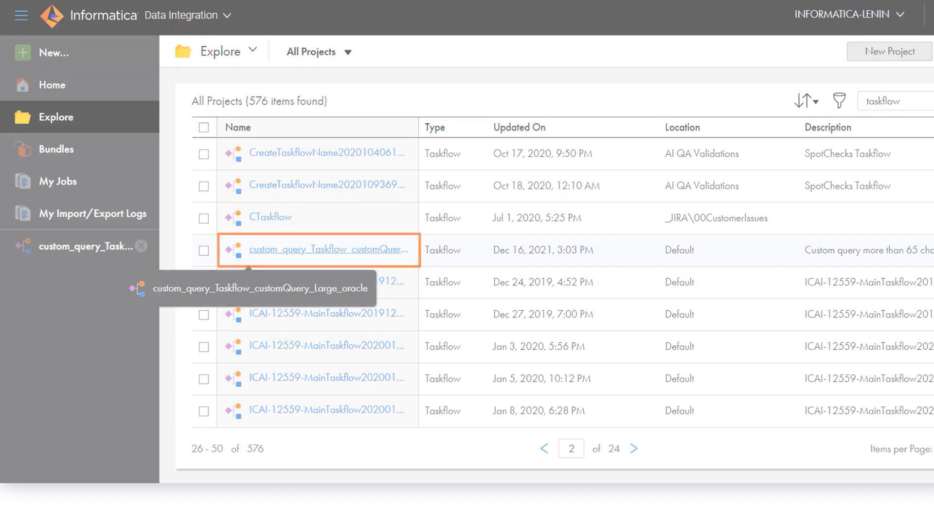
- Open the custom_query_Taskflow_customQuery_Large_oracle taskflow from Explore into the designer
left_click(330, 250)
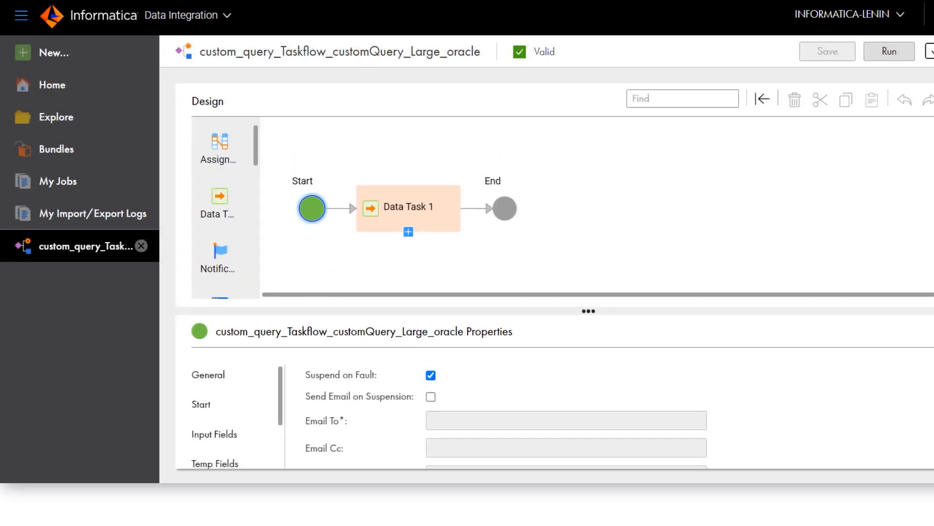
left_click(408, 208)
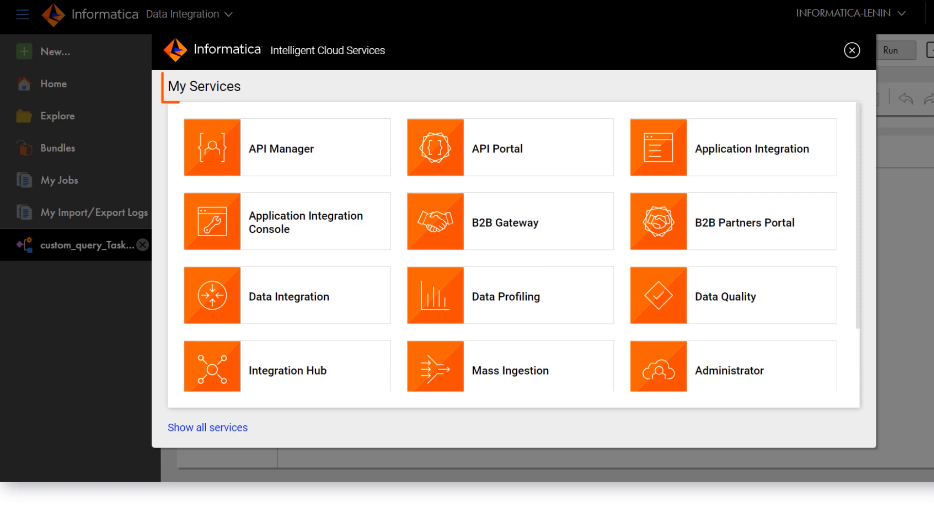
- Switch to the Monitor service from My Services to reach the All Jobs list
scroll("down", 3)
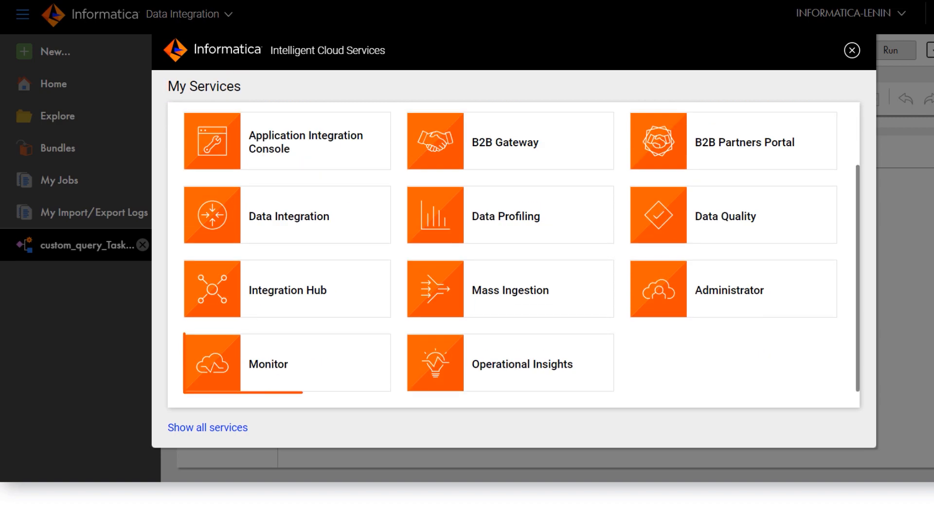
left_click(269, 364)
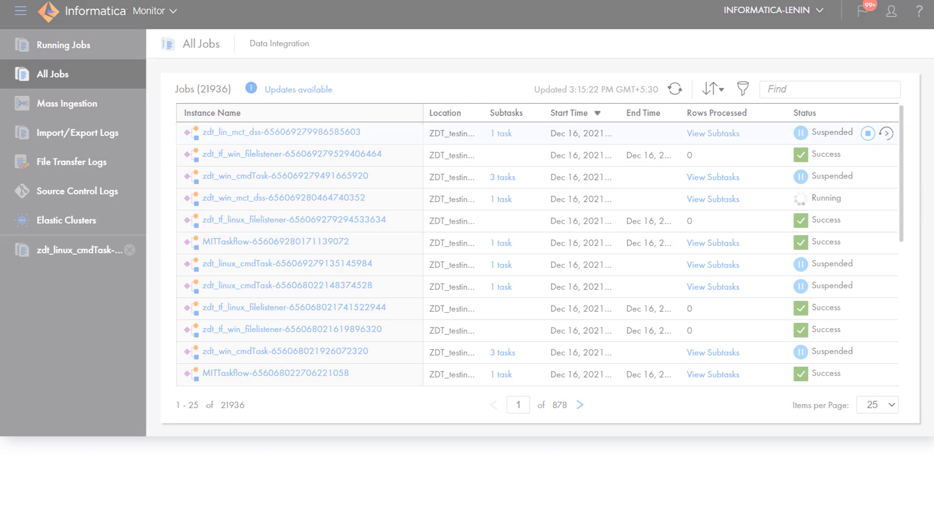
left_click(279, 131)
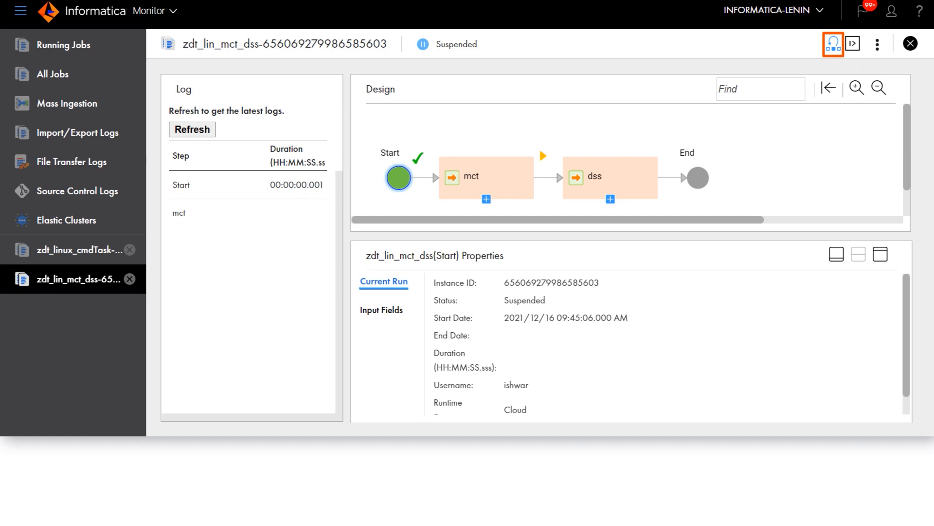
mouse_move(853, 43)
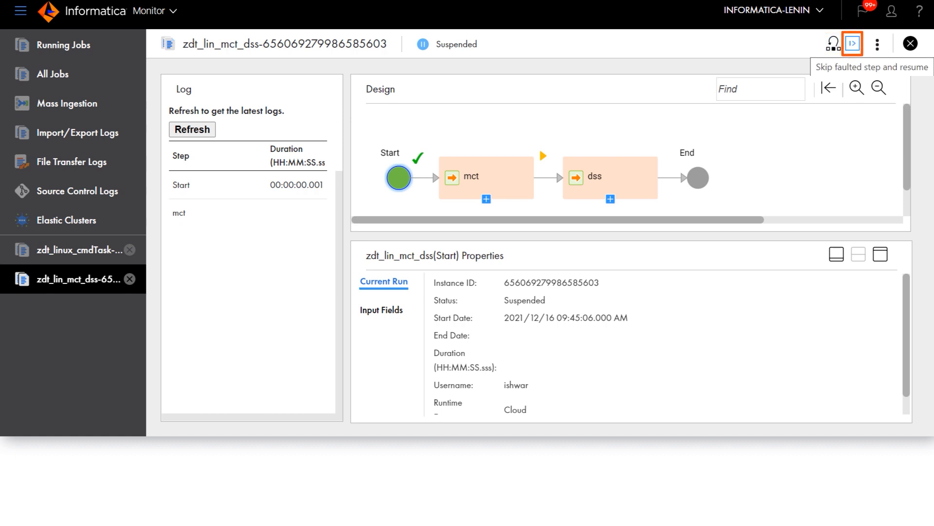